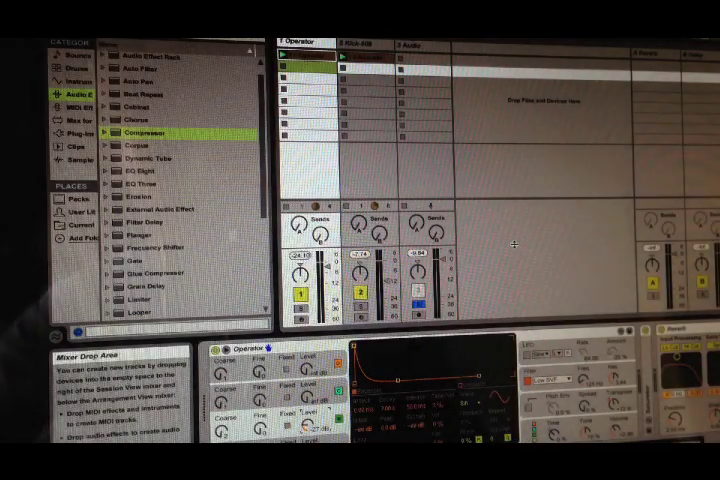
# Route tracks 1 and 2 to 3-Audio and add a Compressor to track 3.
pyautogui.click(360, 45)
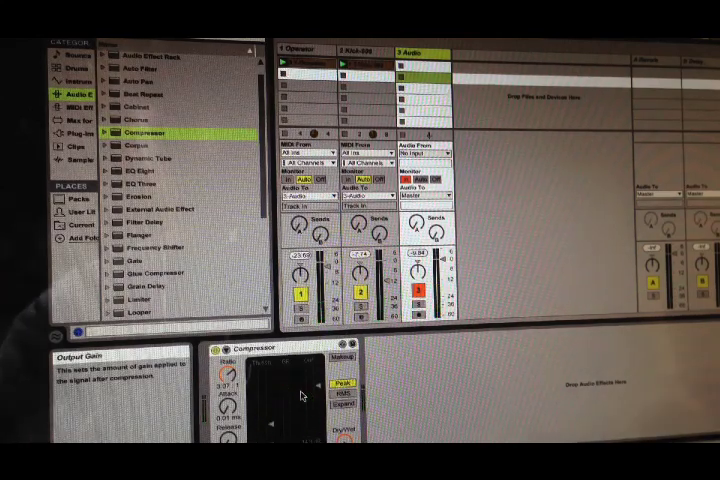
# Show the Kick-909 device chain, then play the Jon E Cash 'Invasion' instrumental on YouTube.
pyautogui.click(297, 50)
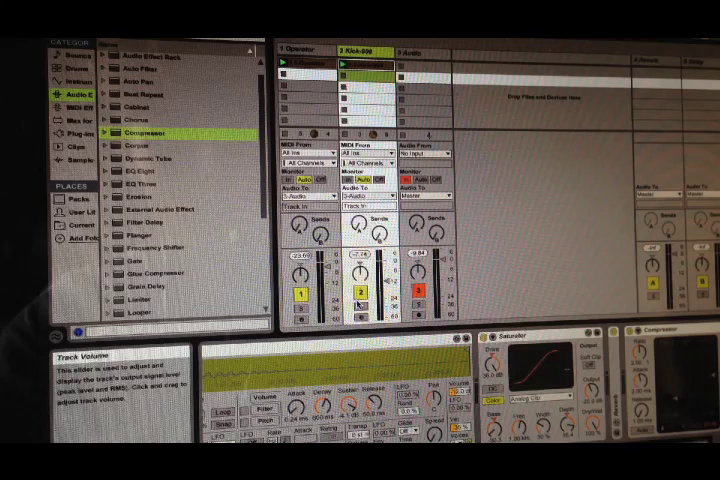
pyautogui.click(360, 313)
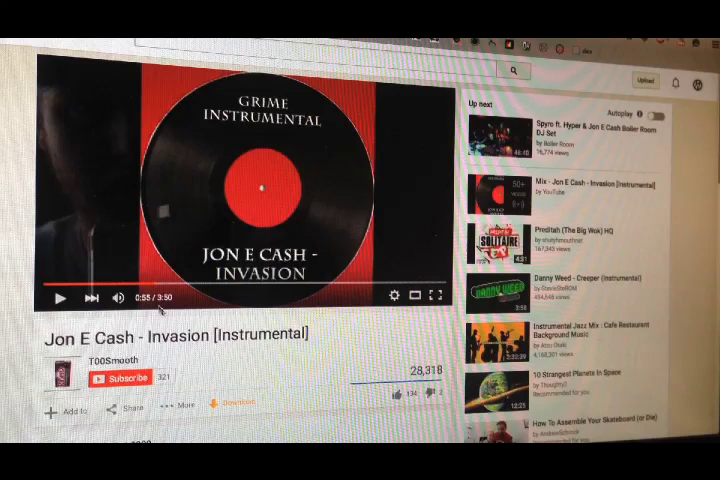
# Play the Invasion instrumental from about 0:34 and pause it at 0:36.
pyautogui.click(59, 295)
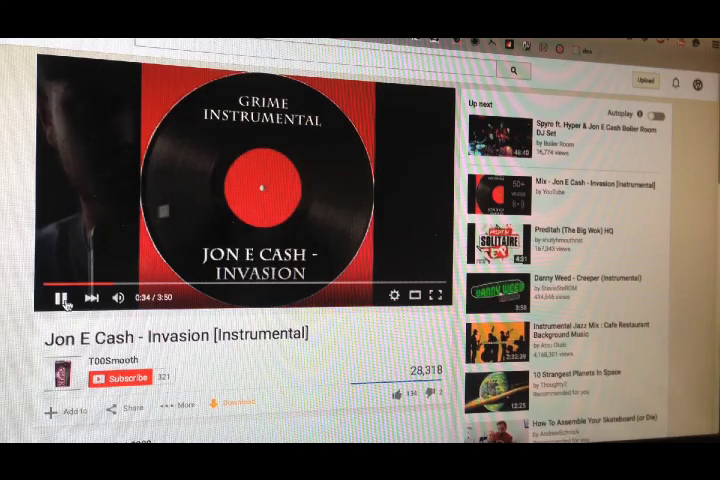
pyautogui.click(57, 296)
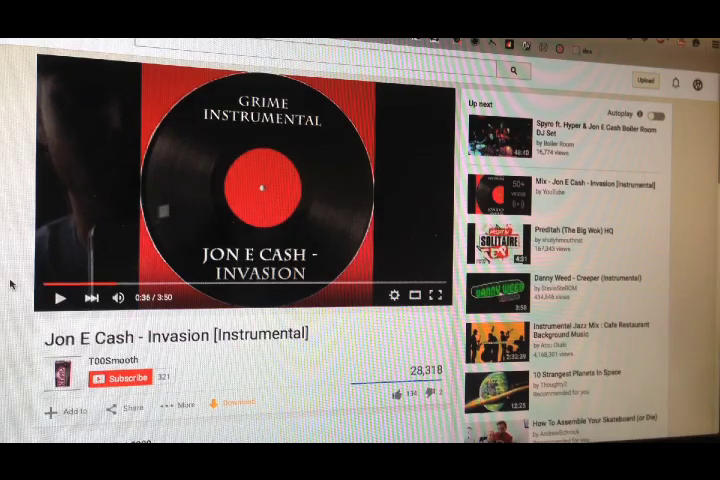